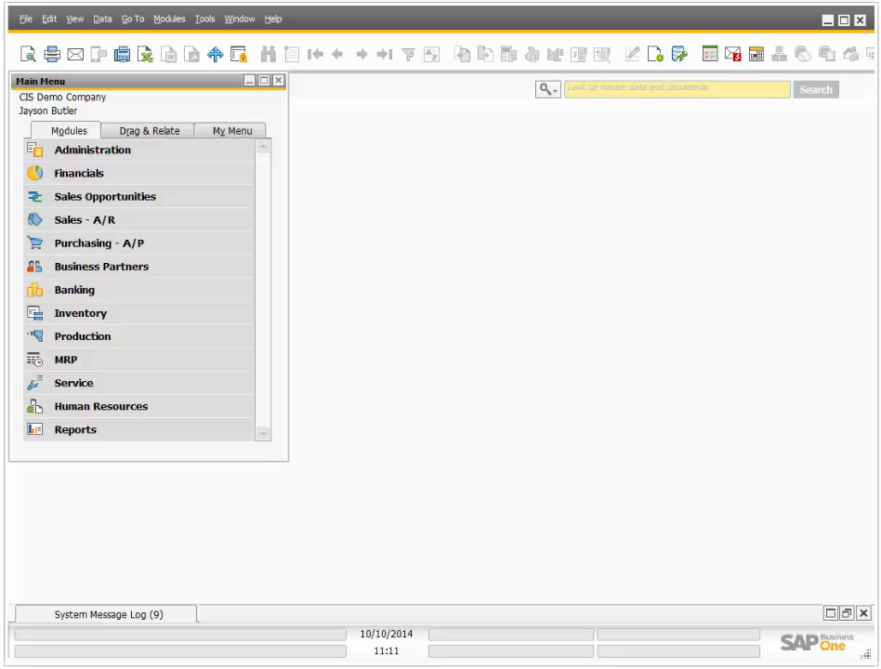
Step: Start a new sales quotation for customer C20000 Norm Thompson chosen from the business partner list
click(86, 219)
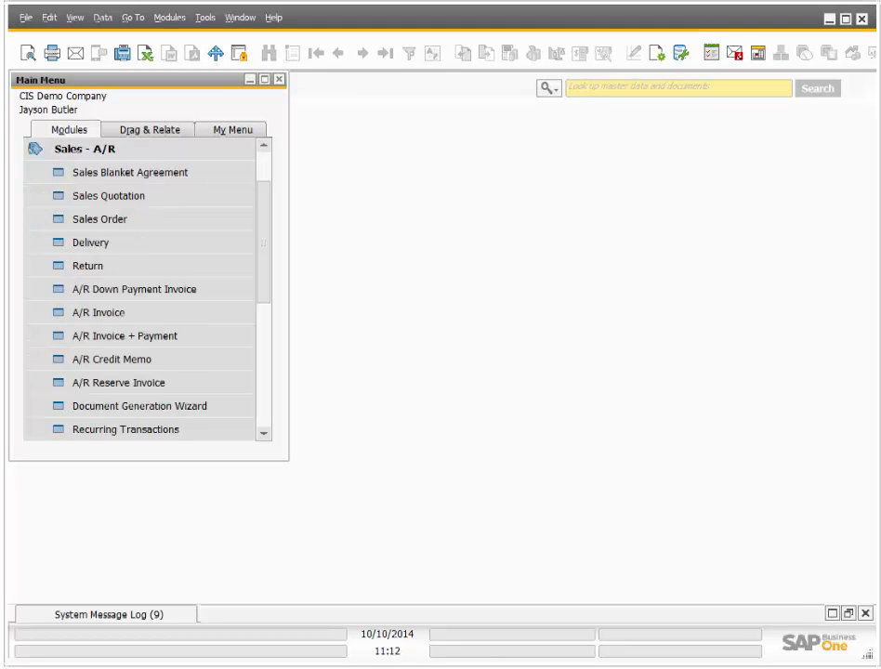
click(108, 195)
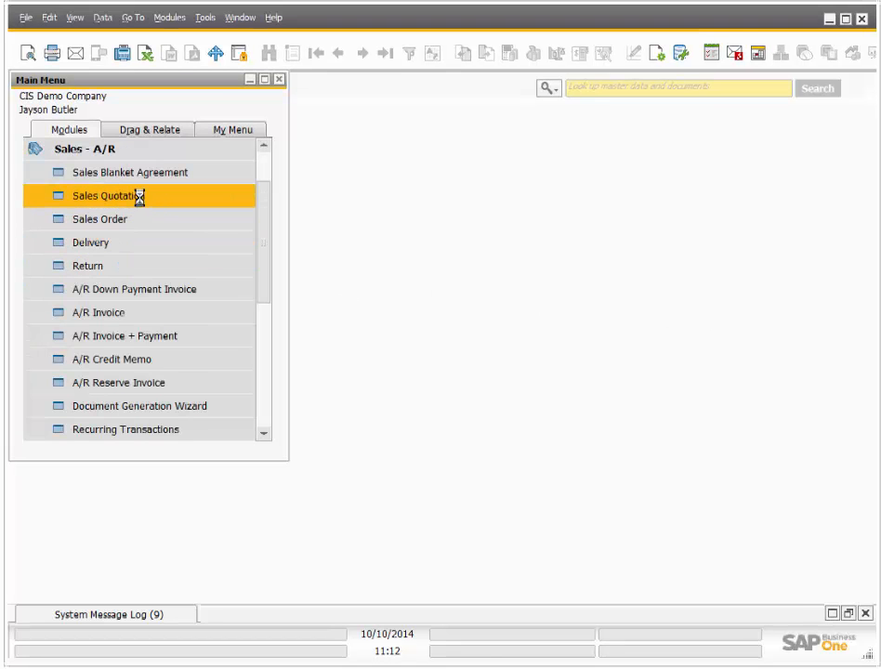
double_click(104, 197)
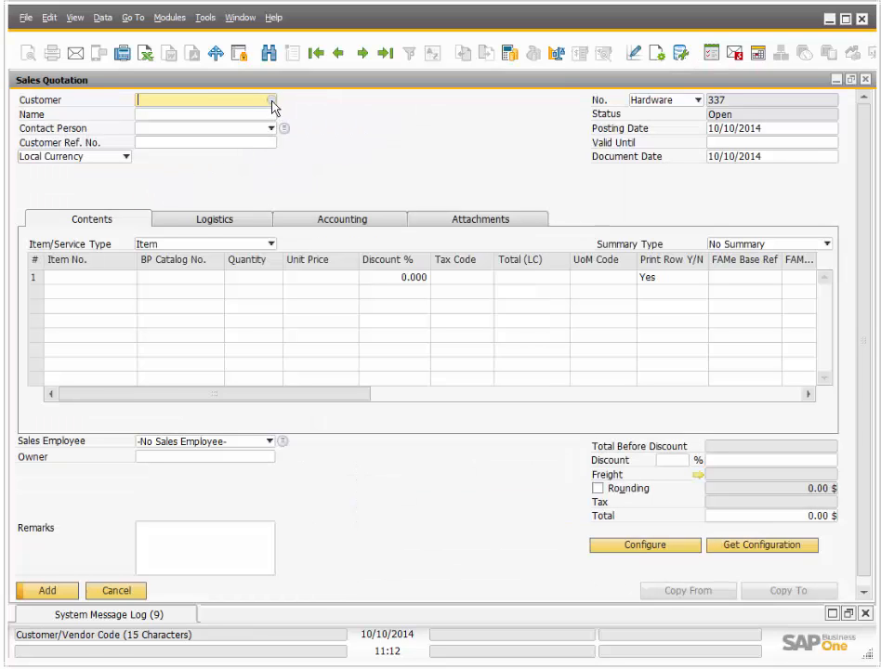
click(271, 101)
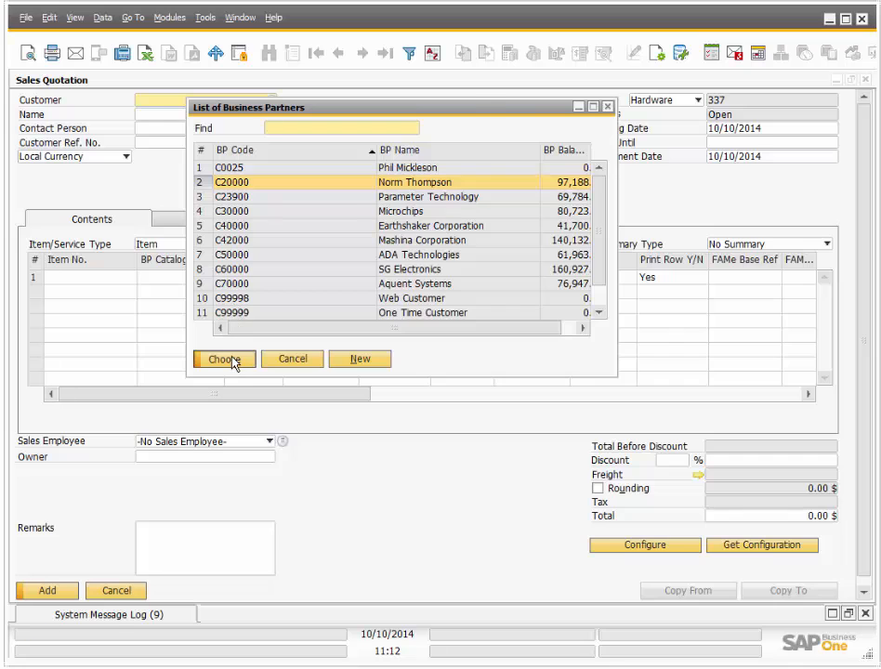
click(223, 359)
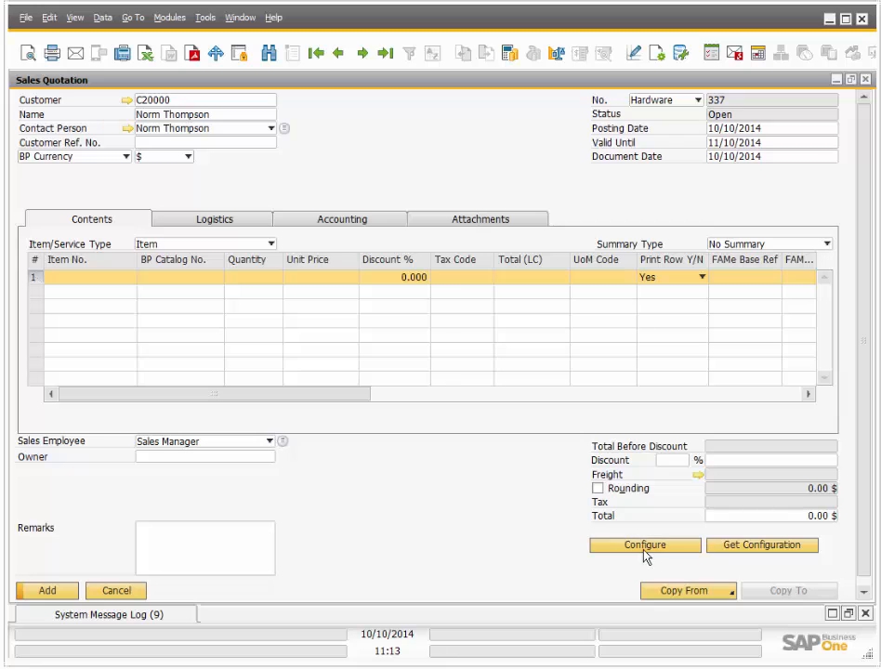
Step: Launch the CIS Configurator and start configuring the Car Configurator - Camaro model
click(644, 545)
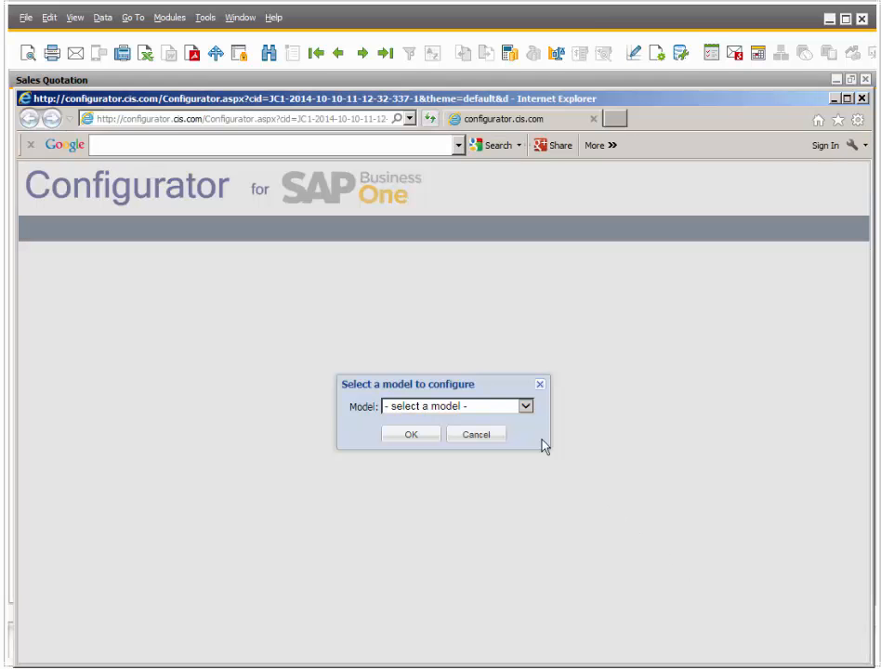
click(524, 406)
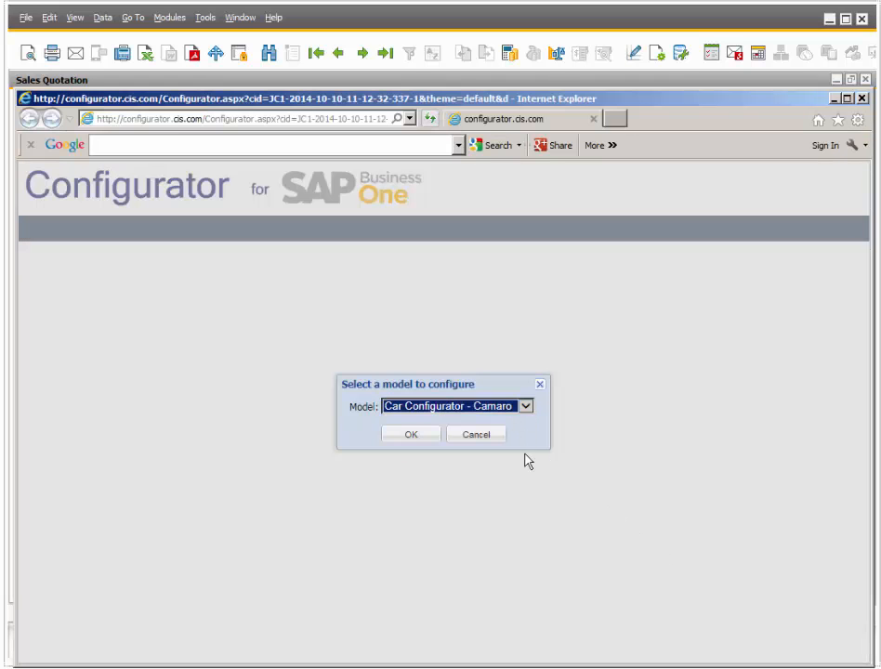
click(411, 433)
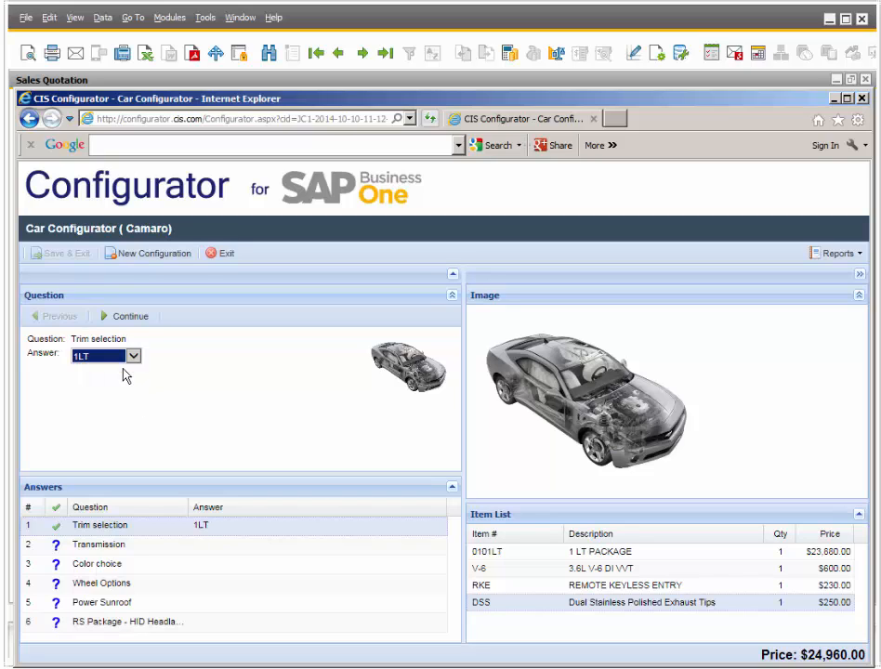
Step: Answer the Camaro questions with 1LT trim, manual transmission and Synergy Green Metallic paint
click(126, 316)
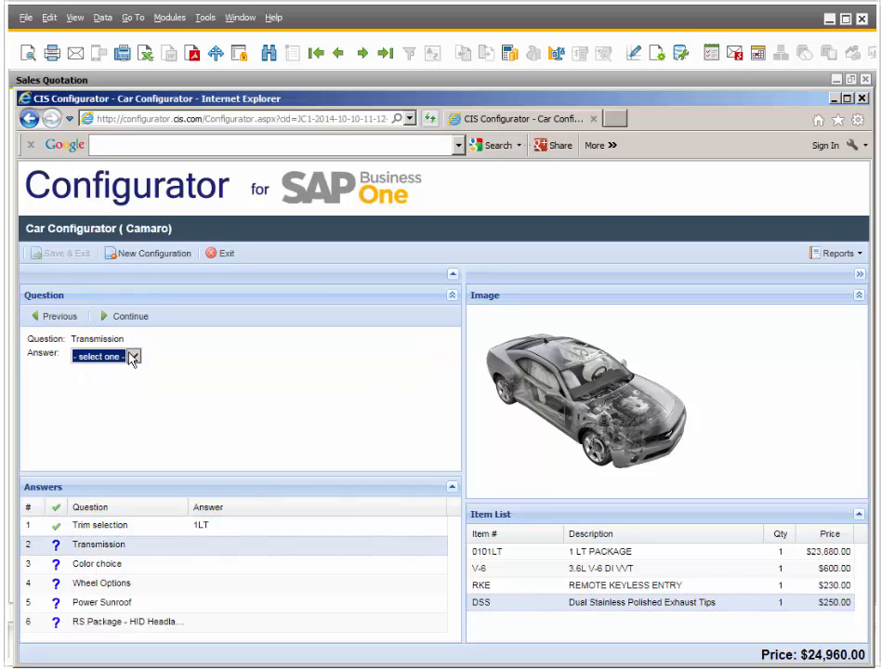
click(130, 357)
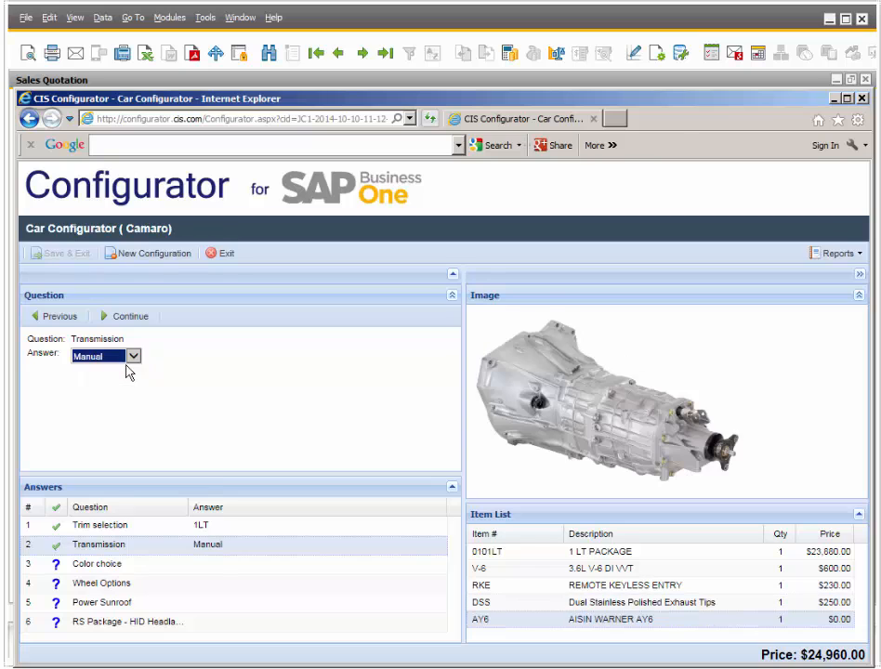
click(126, 316)
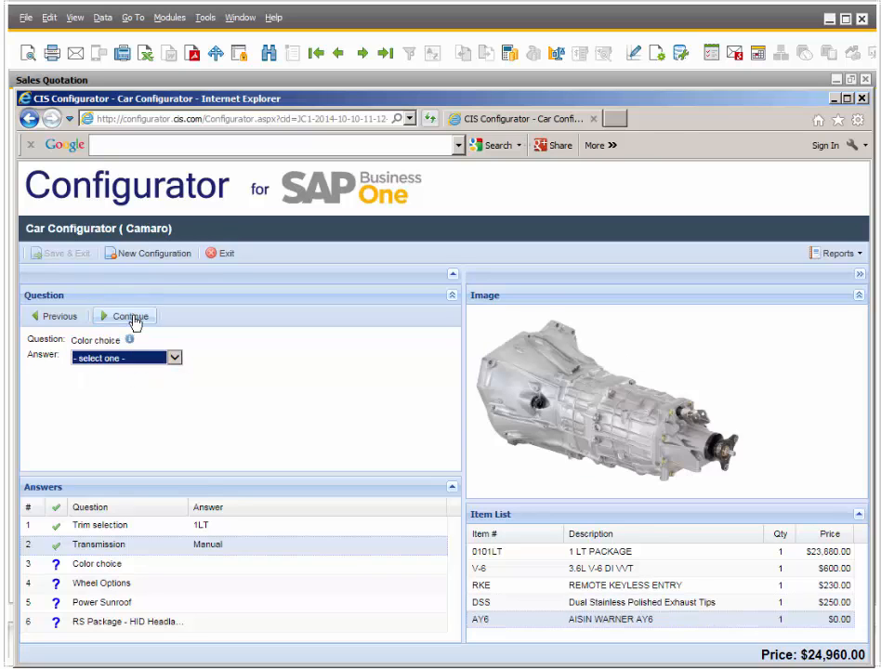
click(127, 316)
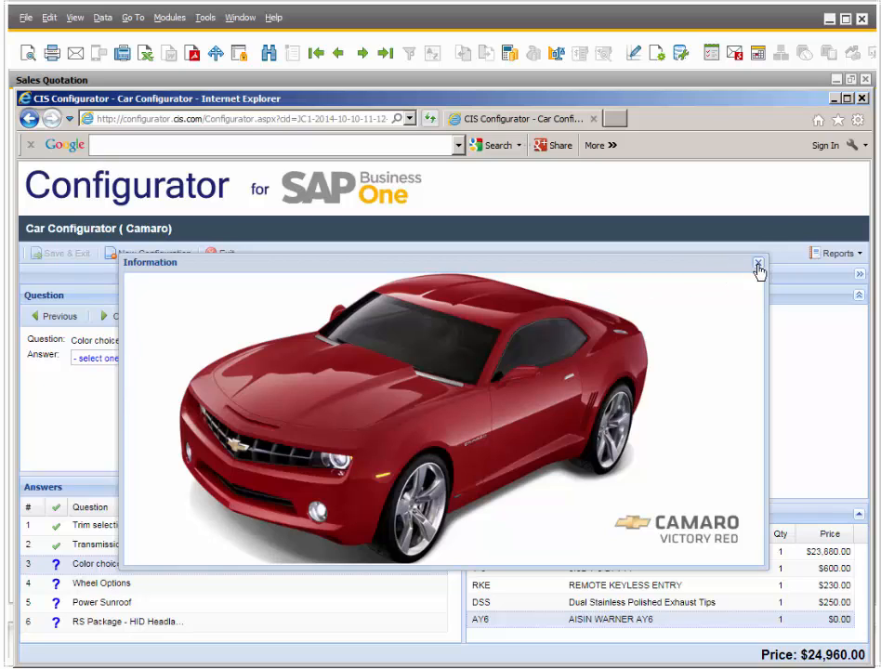
click(753, 264)
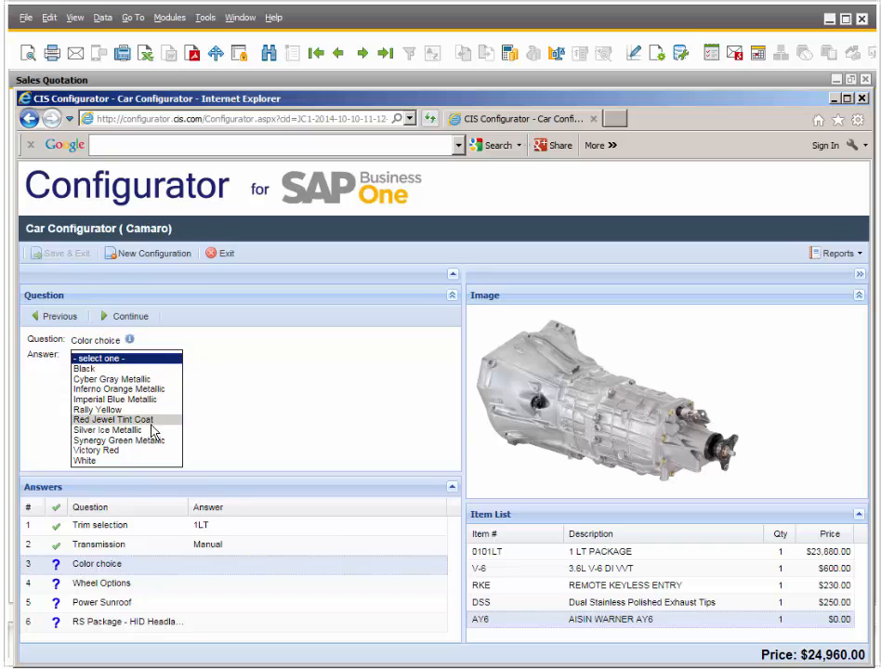
click(107, 441)
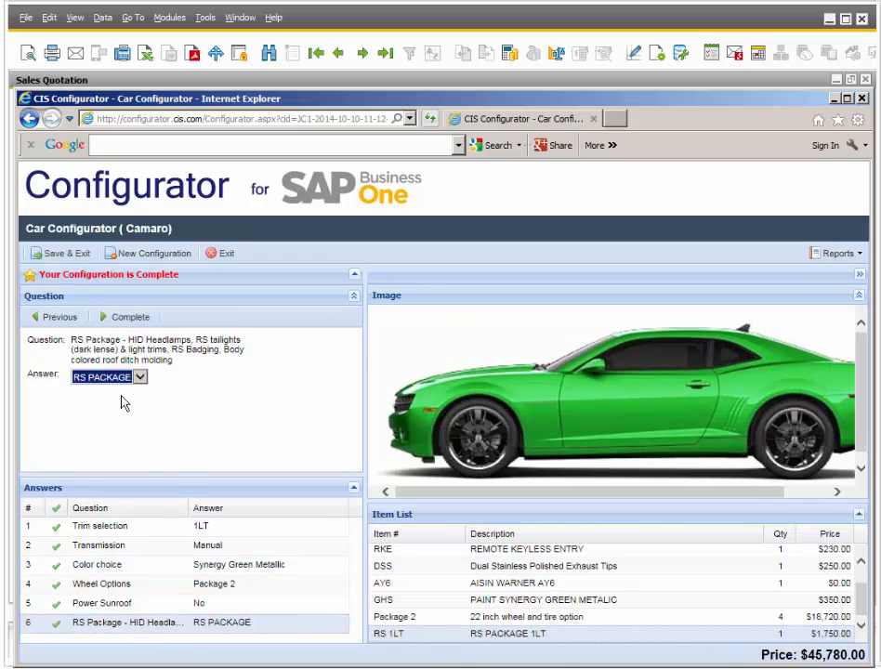
Step: Change the trim to 1LS, acknowledge the cleared answers and re-pick the paint colour
click(52, 316)
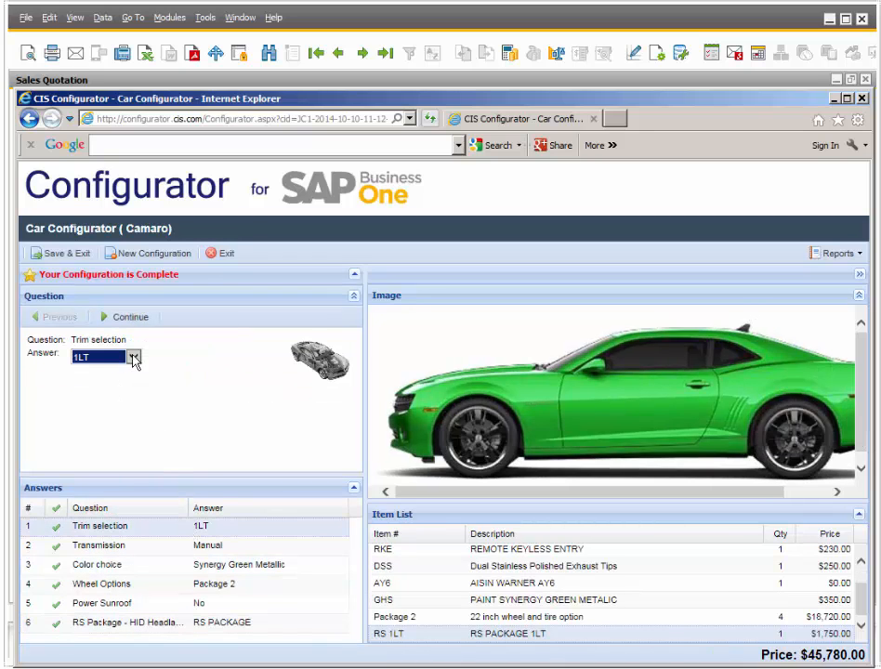
click(134, 357)
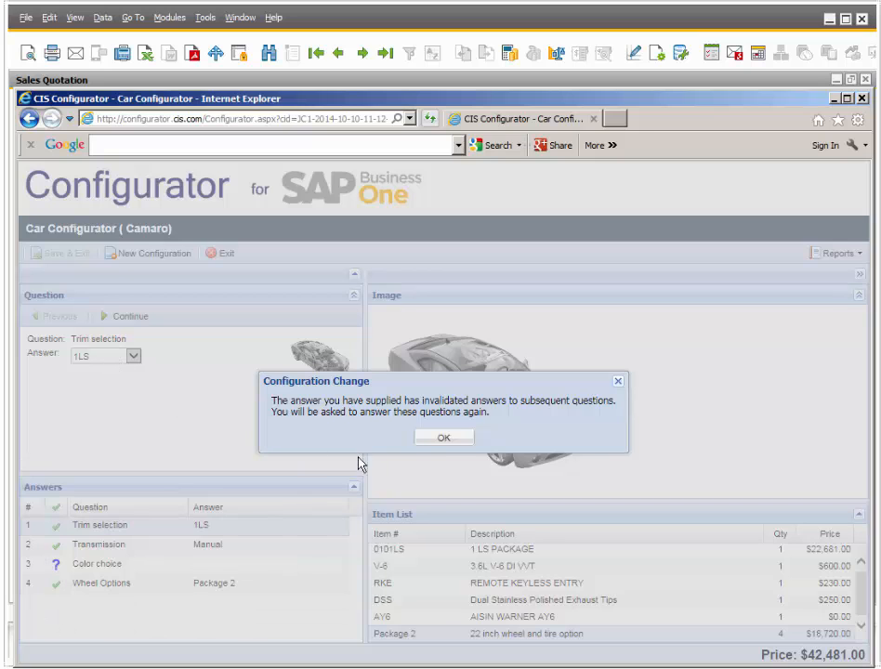
click(443, 437)
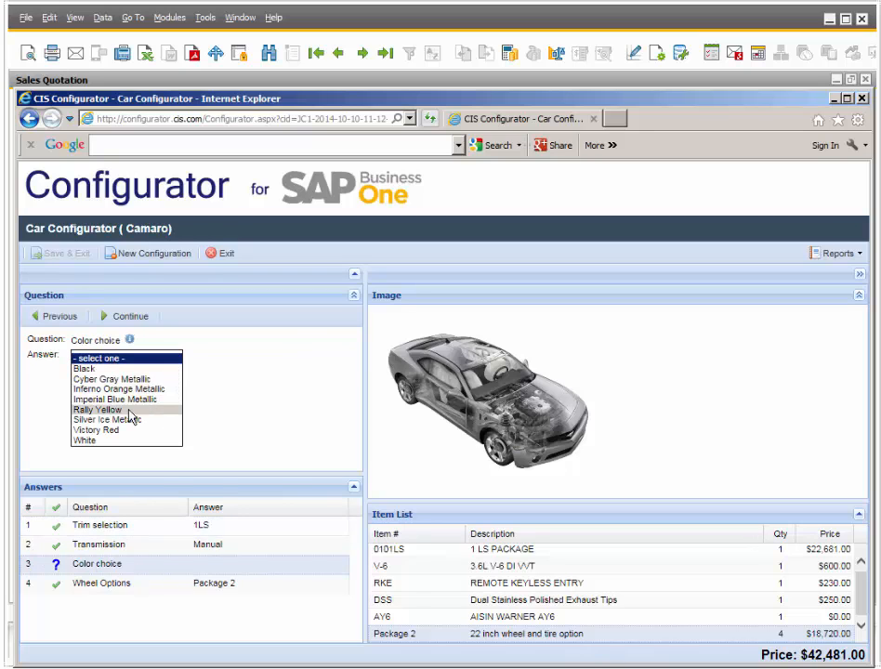
click(97, 432)
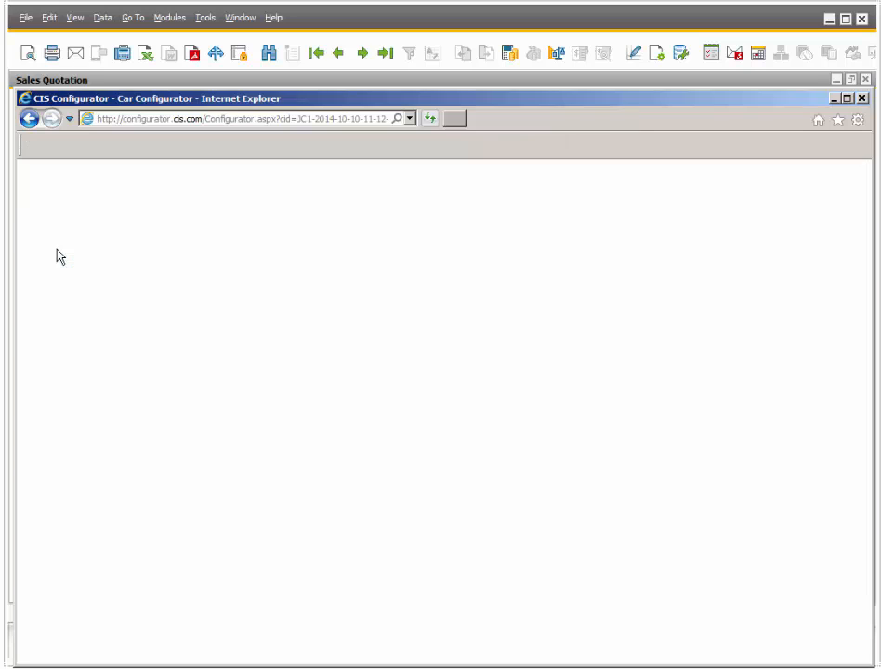
Step: Fetch the configuration as bill-of-materials item CBM1000155 at $42,481 and add the quotation
click(763, 545)
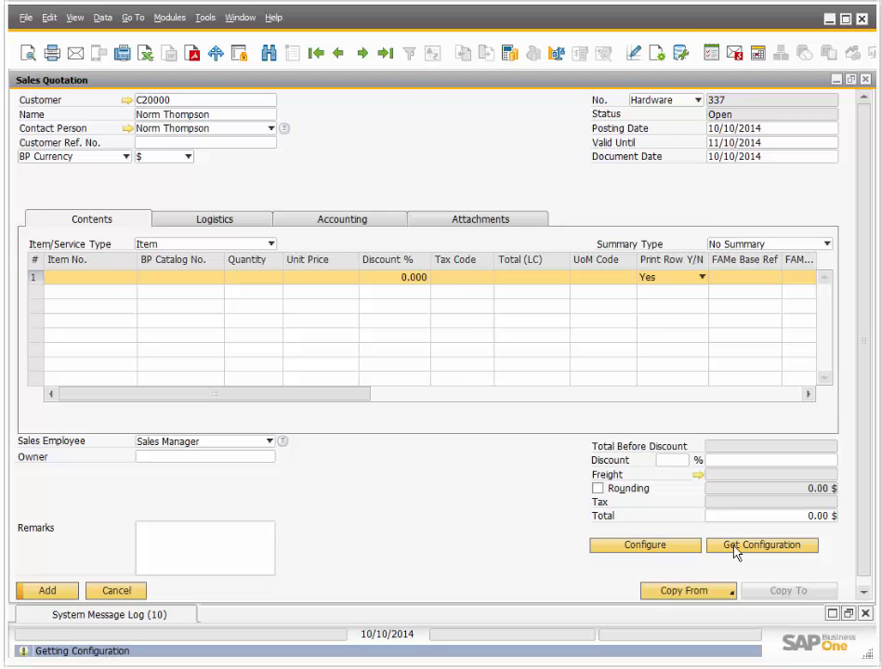
click(763, 545)
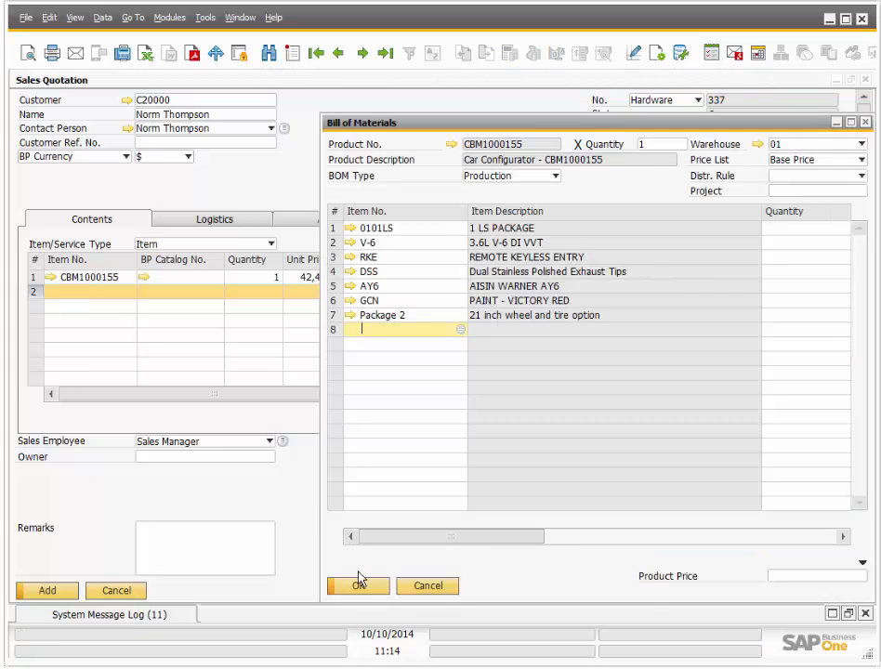
click(358, 585)
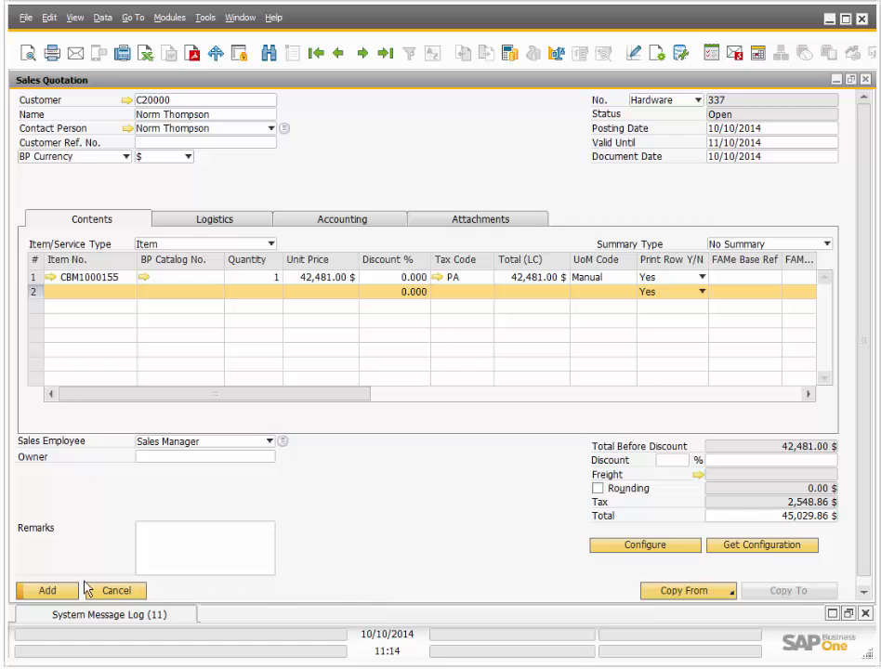
click(43, 591)
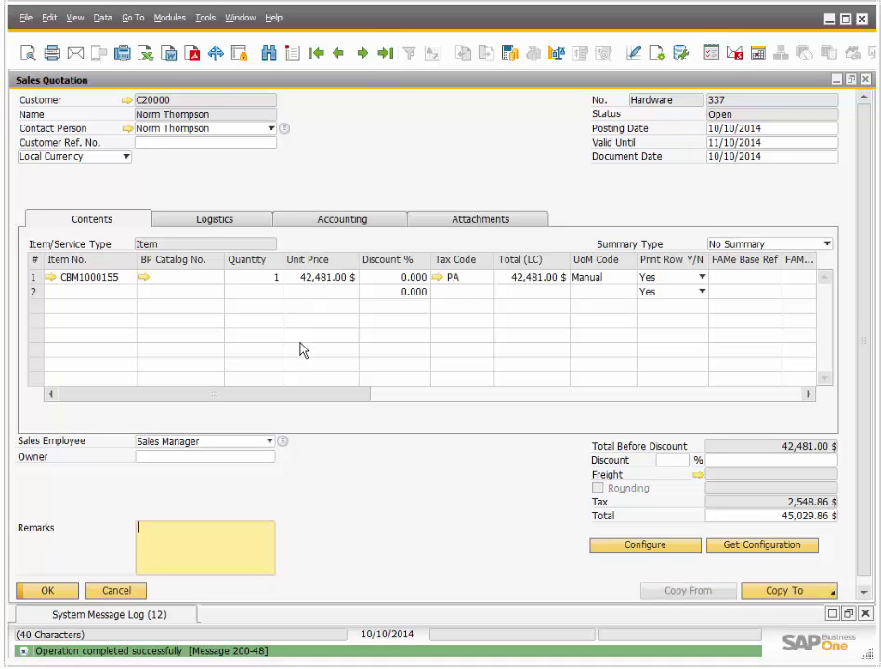
click(773, 589)
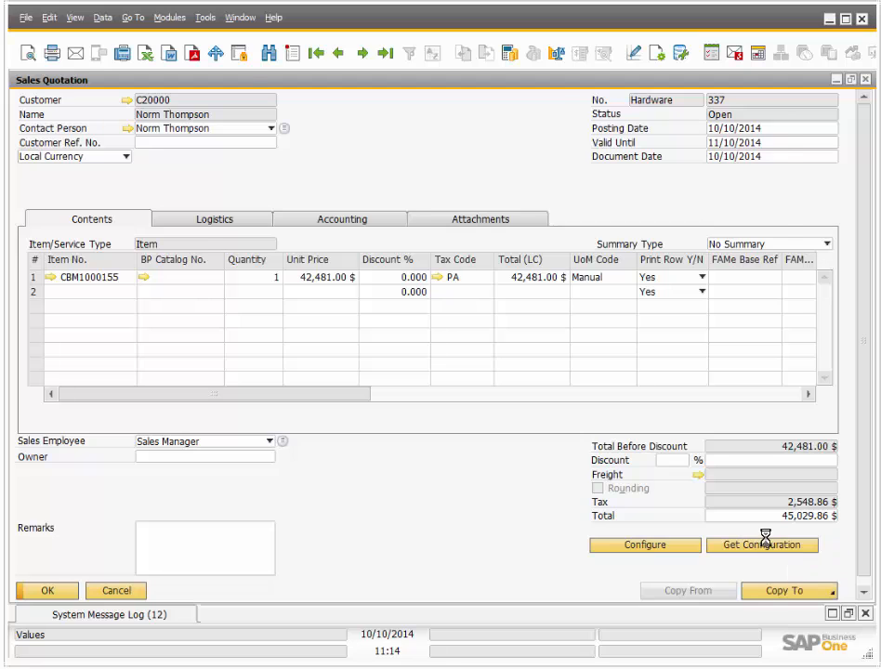
Step: Copy quotation 337 to a sales order with delivery date 12/31/2014 and add it
click(772, 592)
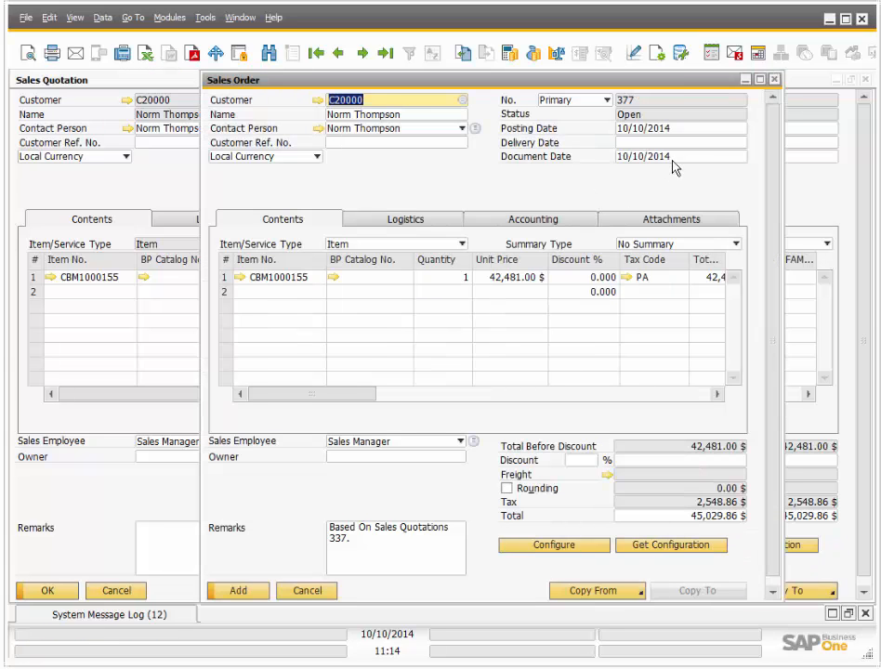
click(679, 141)
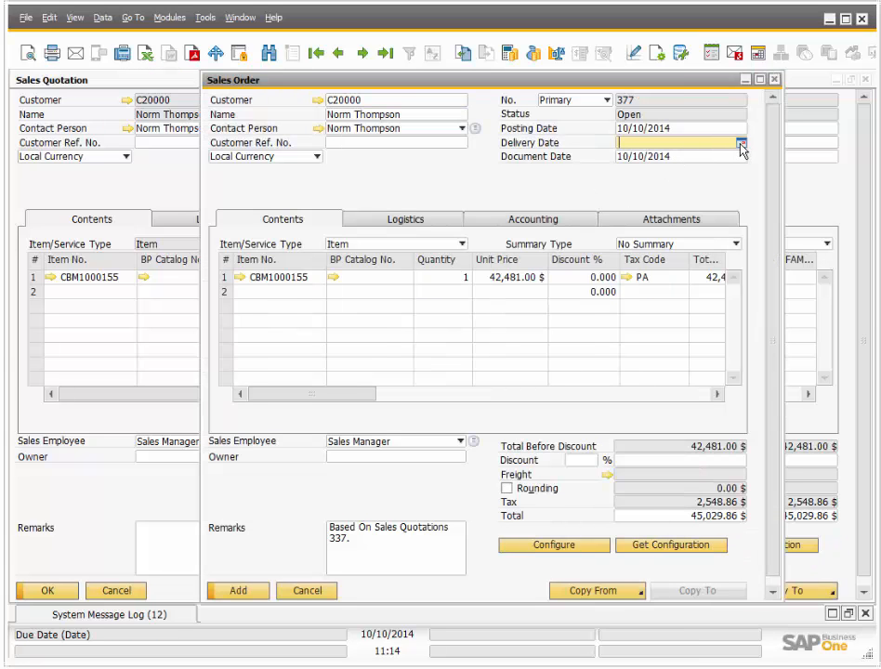
click(741, 144)
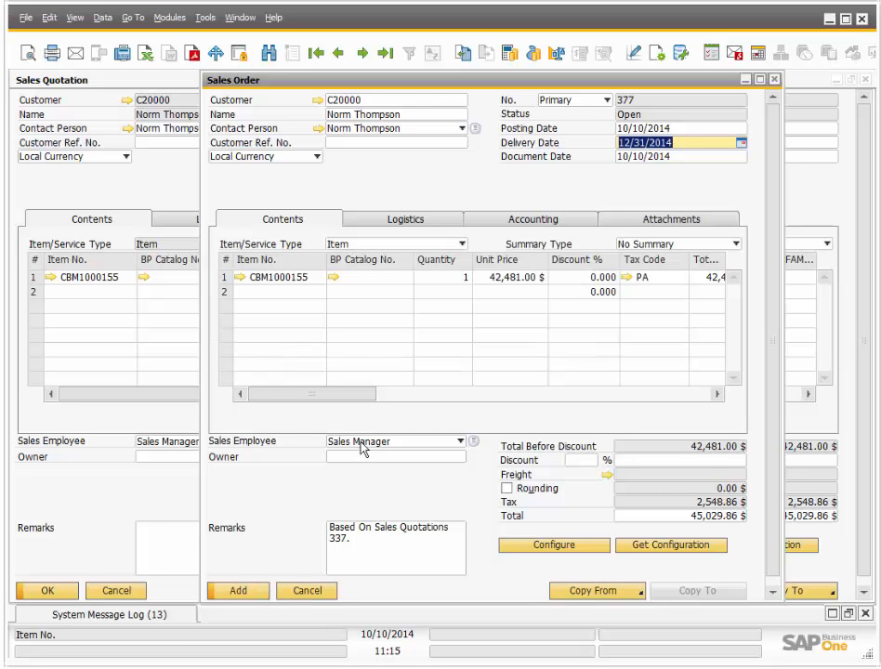
click(238, 592)
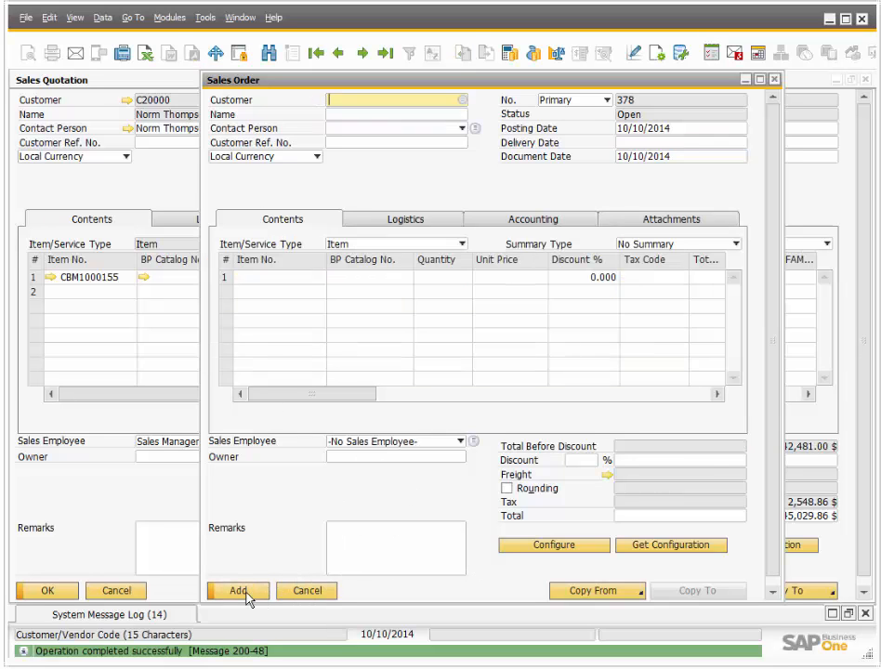